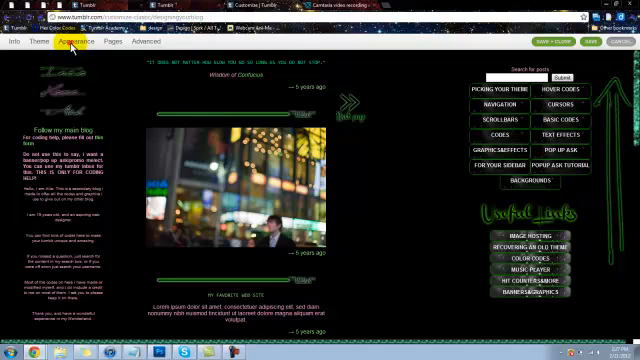
Step: Show the theme's Appearance panel with its background, text and link colour options
click(36, 44)
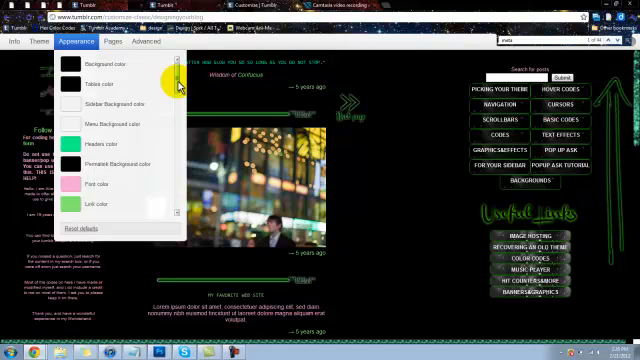
Step: Set the theme's ask title field to 'Ask me anything'
scroll(down, 3)
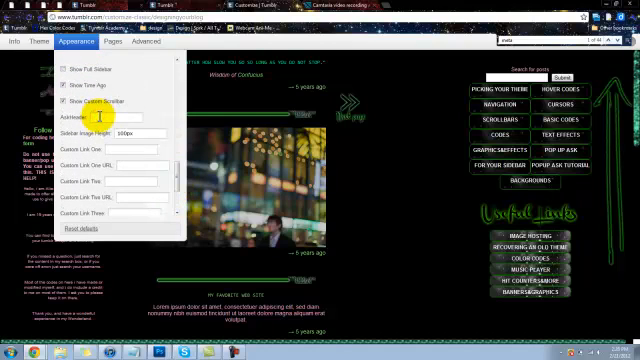
text(Ask me anything)
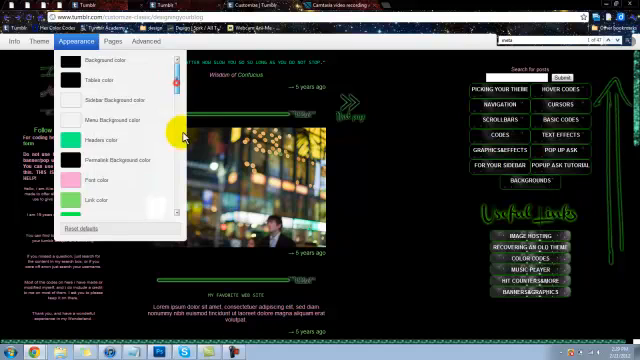
scroll(down, 3)
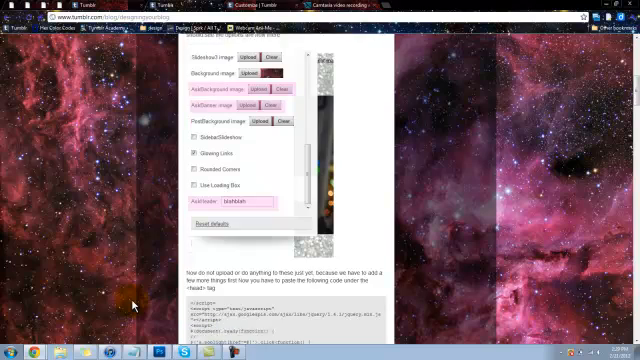
scroll(down, 3)
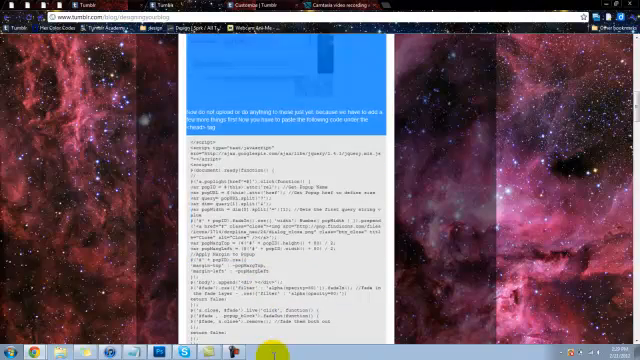
scroll(down, 3)
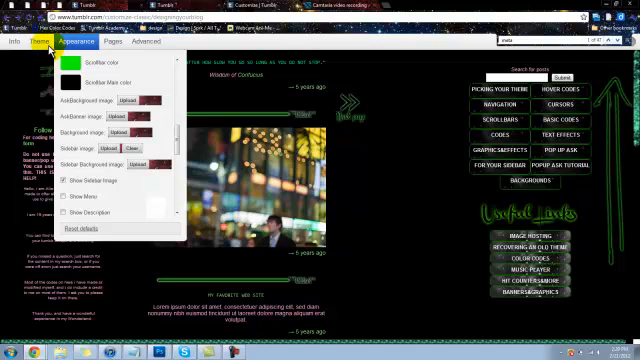
click(40, 44)
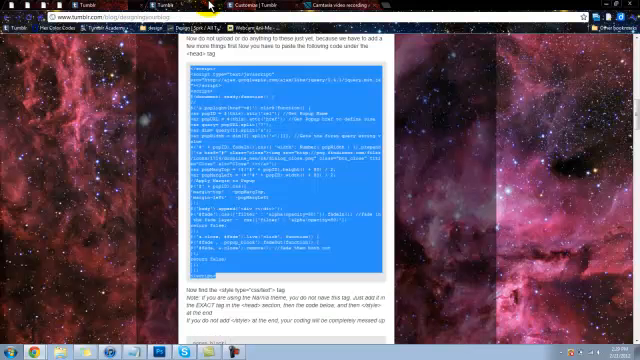
scroll(down, 3)
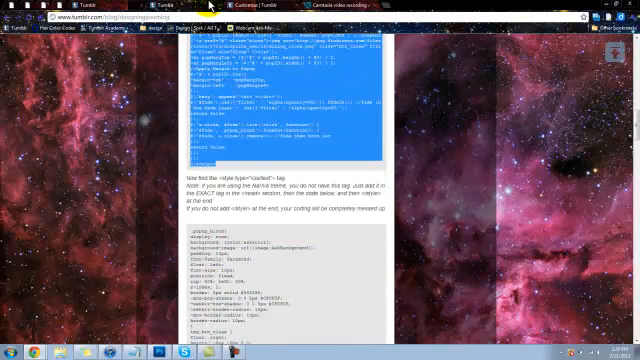
scroll(down, 3)
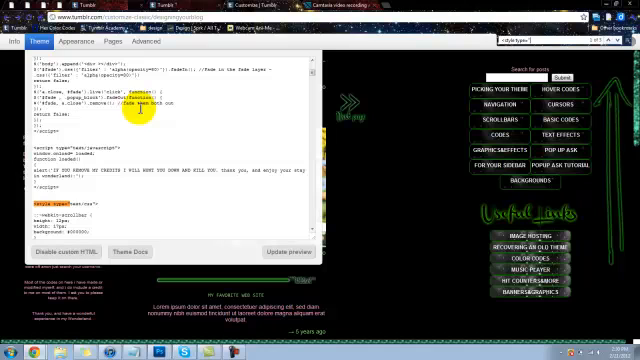
mouse_move(244, 148)
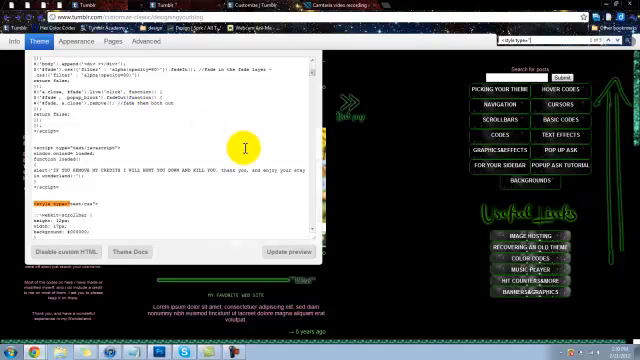
mouse_move(312, 232)
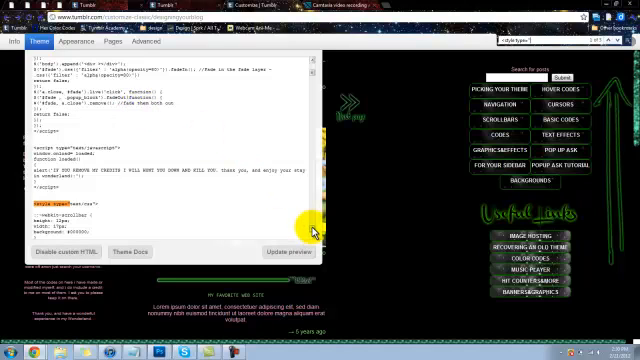
Step: Scroll through the theme's HTML to where the ask script code goes
scroll(down, 3)
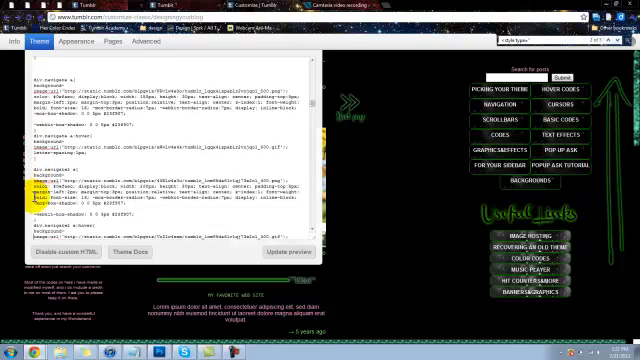
Step: Paste the ask script code under the <head> tag in the theme HTML
scroll(down, 3)
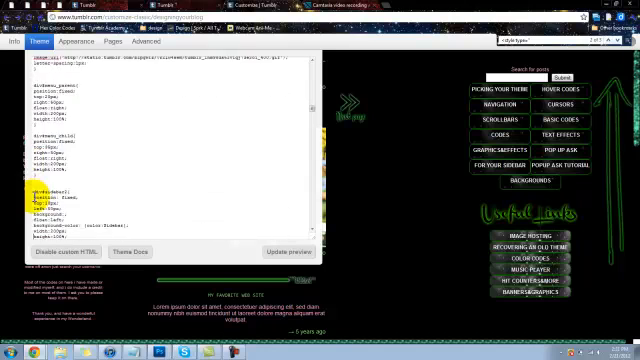
scroll(down, 3)
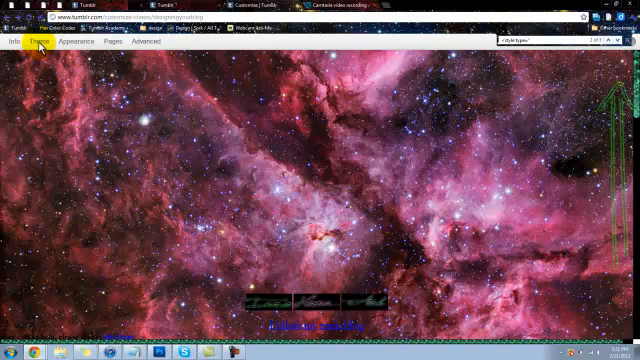
click(36, 44)
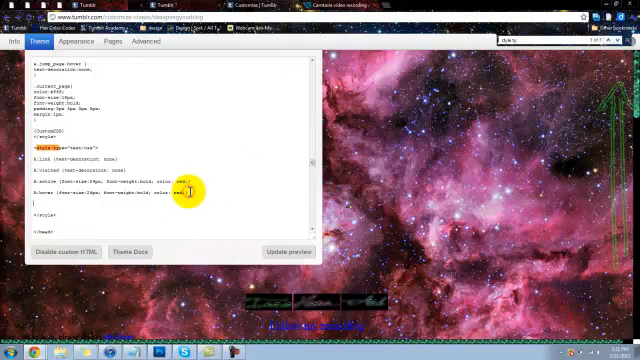
scroll(down, 3)
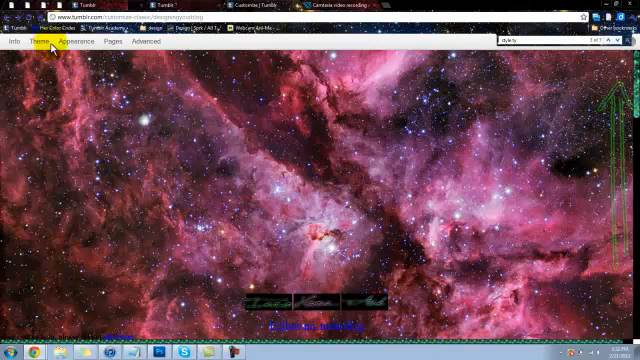
Step: Add the ask CSS block into the theme's style section via Edit HTML
click(38, 44)
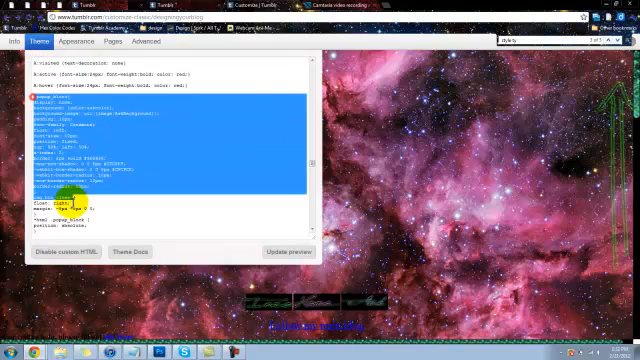
scroll(down, 3)
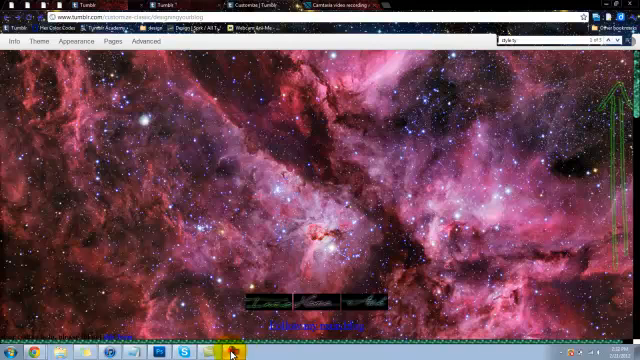
mouse_move(596, 324)
text(</ba)
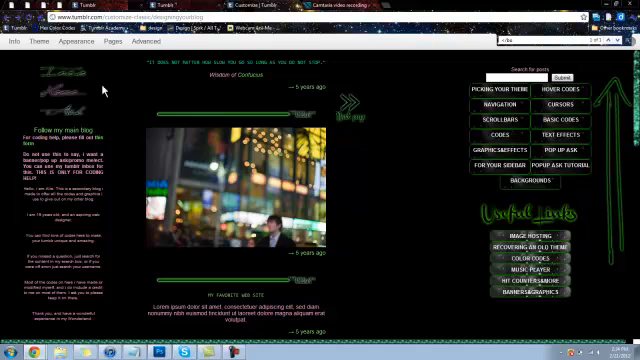
Step: Reload the preview so the dark green-text theme shows with its colour settings
click(72, 46)
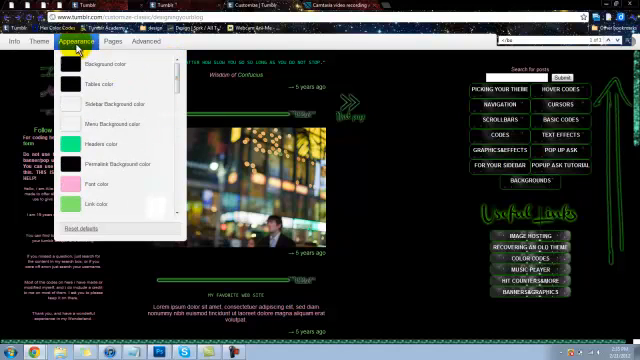
Step: Reopen the theme's HTML code editor beside the blog preview
click(36, 44)
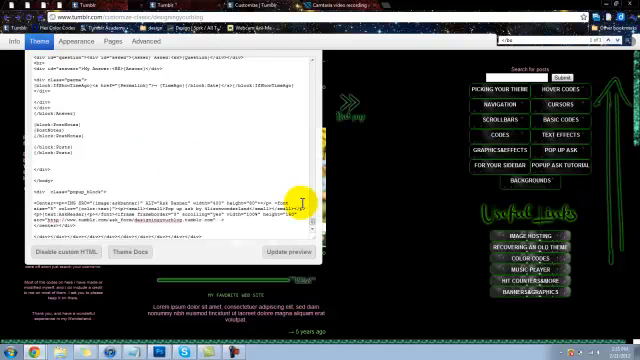
Step: Upload the ask images into the theme's image slots in the Appearance options
click(82, 44)
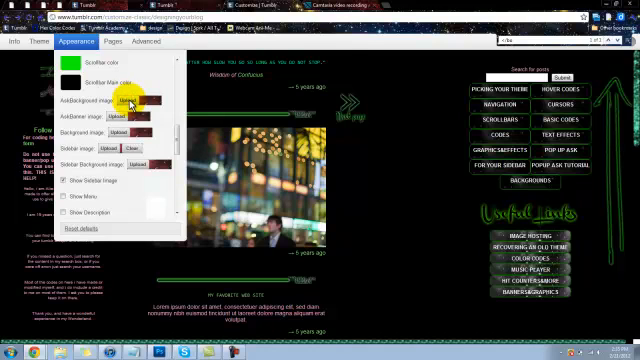
click(128, 104)
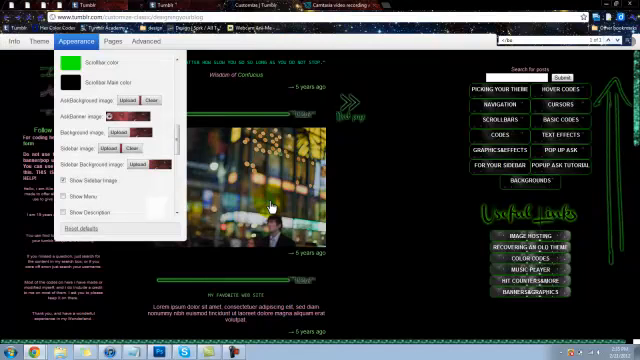
mouse_move(172, 136)
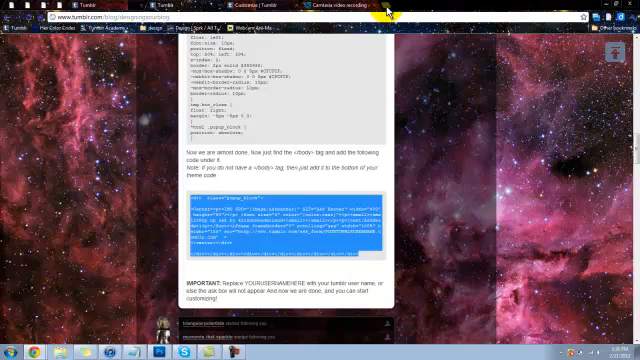
Step: View the alisoncodes tutorial's 'Paste this under the <head> tag' ask code
click(224, 14)
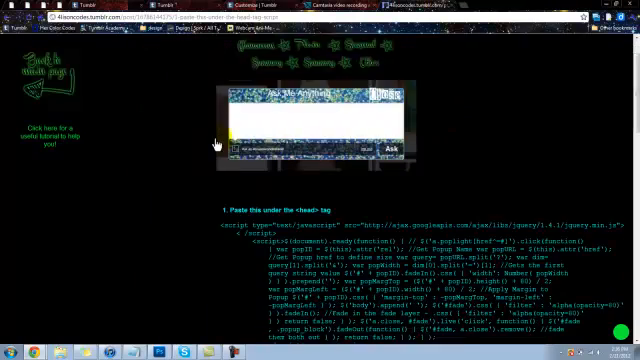
scroll(down, 3)
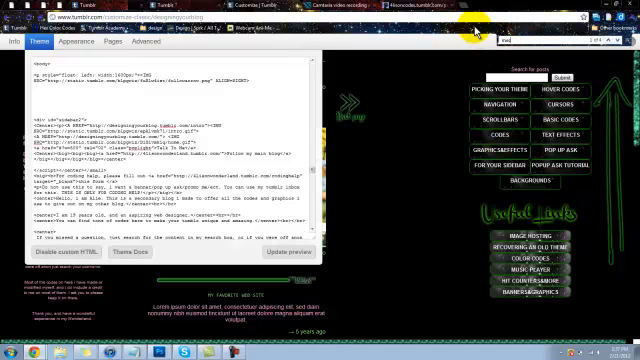
Step: Scroll the theme HTML down to its head section code
scroll(down, 3)
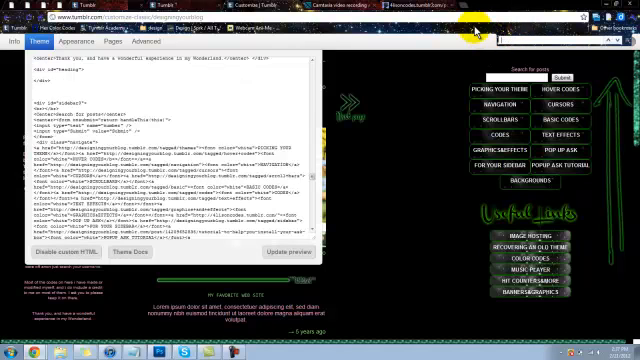